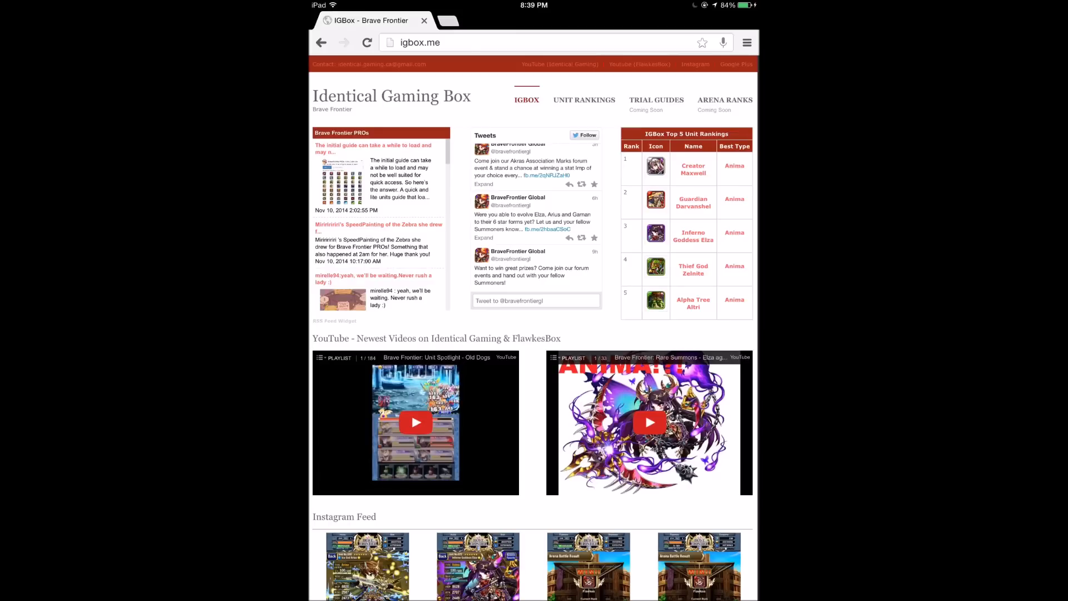
Skim the homepage feeds, then reveal the Unit Rankings menu to reach the November 2014 rankings.
scroll("down", 3)
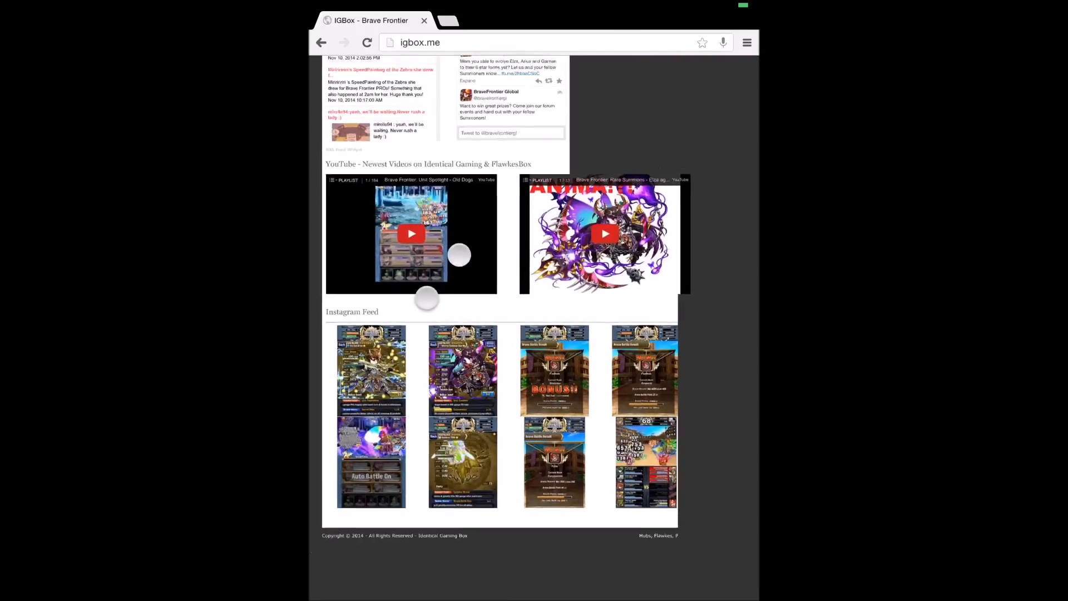
scroll("up", 3)
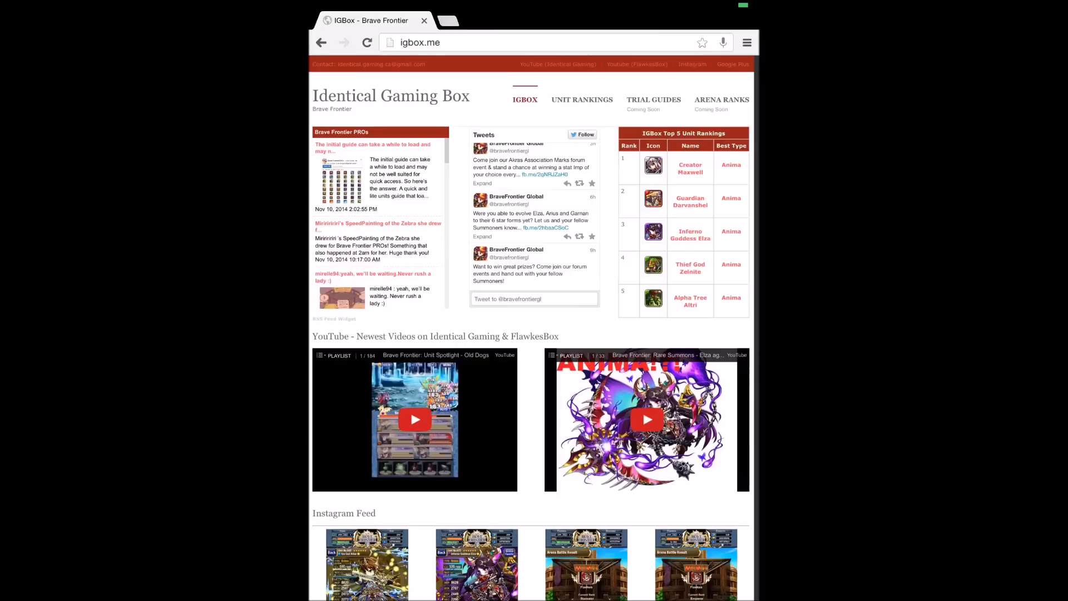
mouse_move(582, 99)
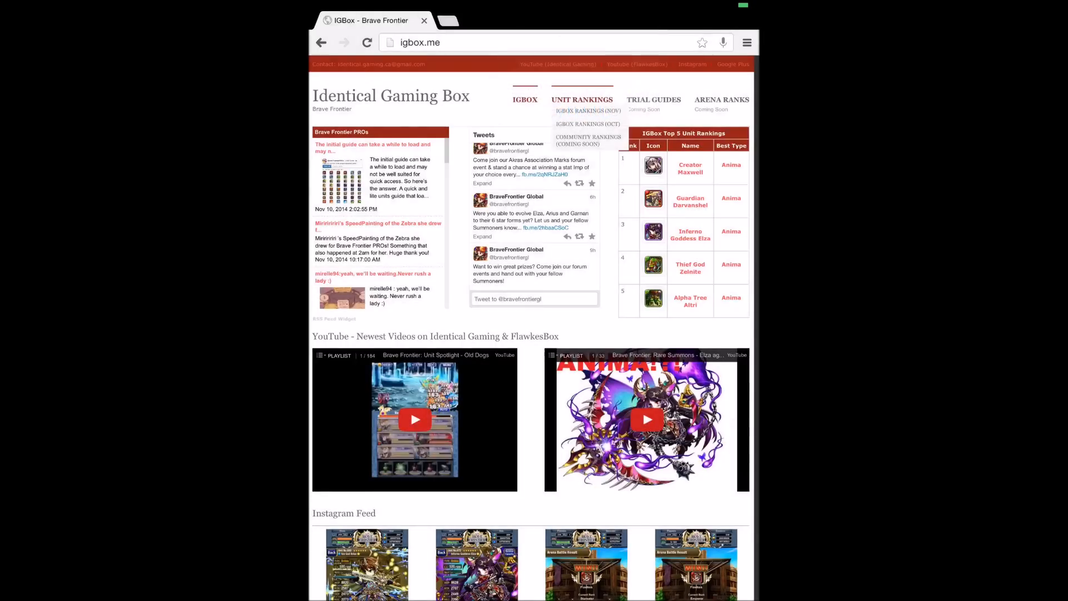
left_click(587, 111)
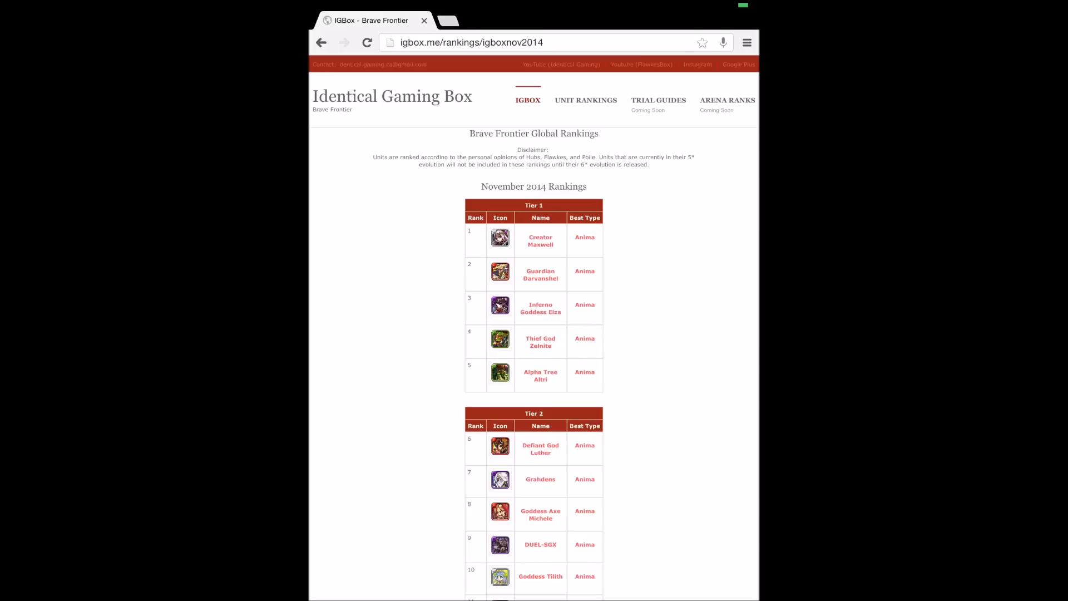
scroll("down", 3)
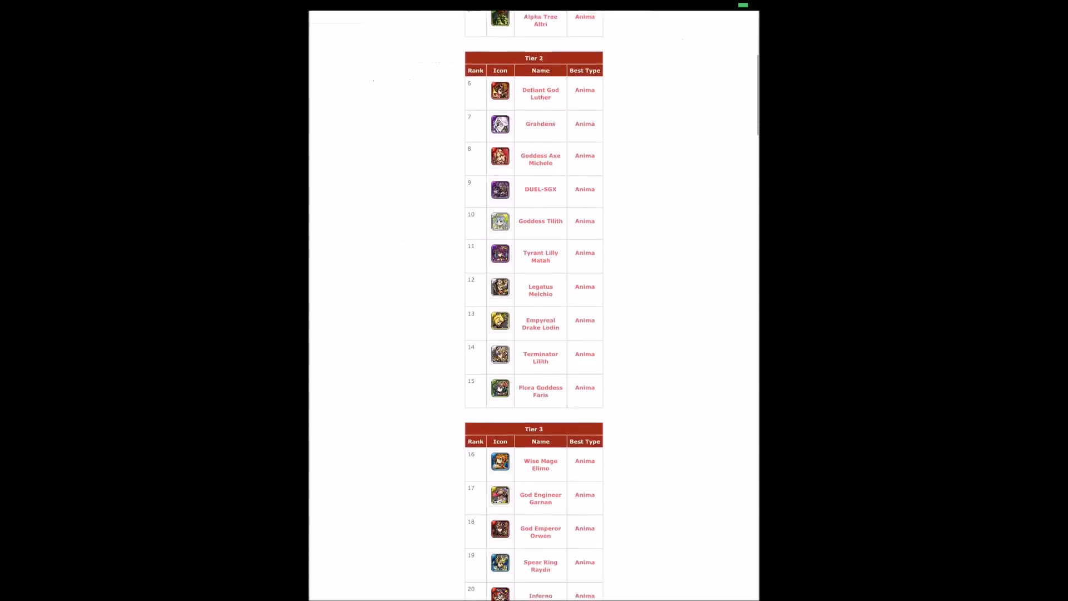
scroll("down", 3)
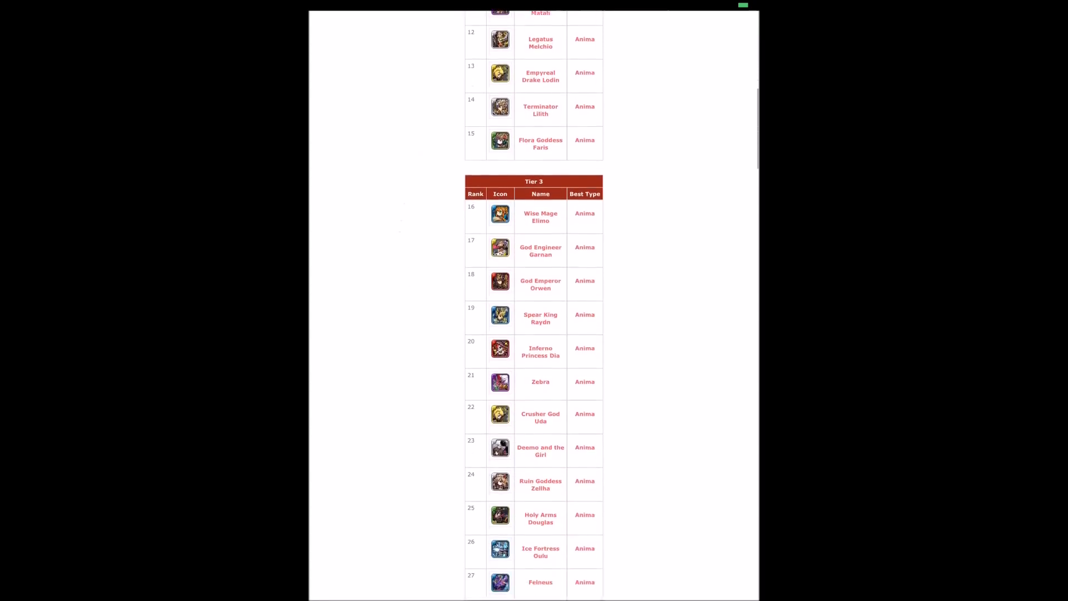
scroll("down", 3)
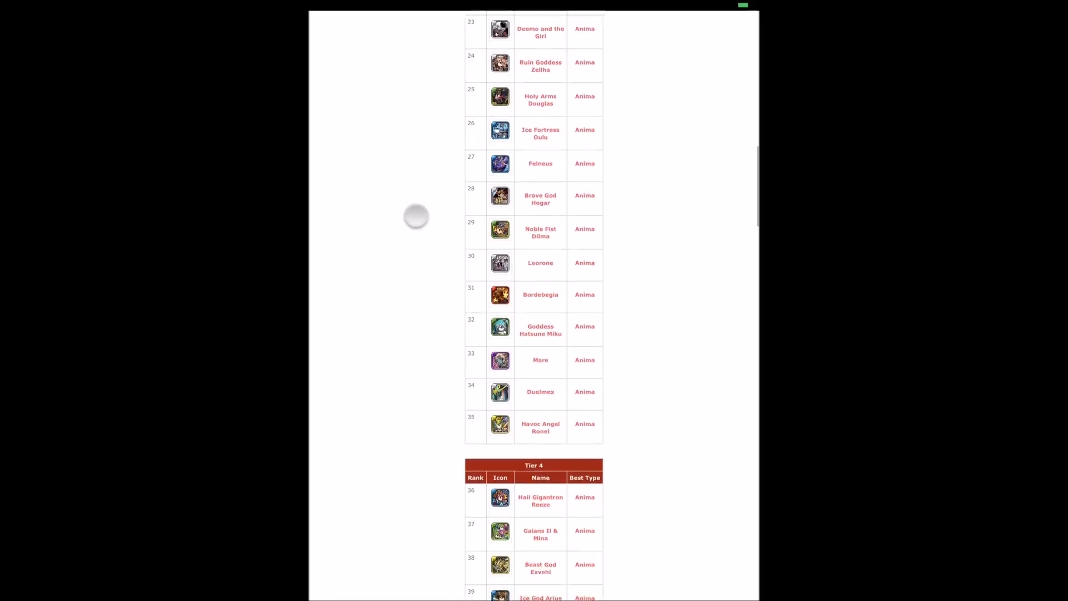
scroll("down", 3)
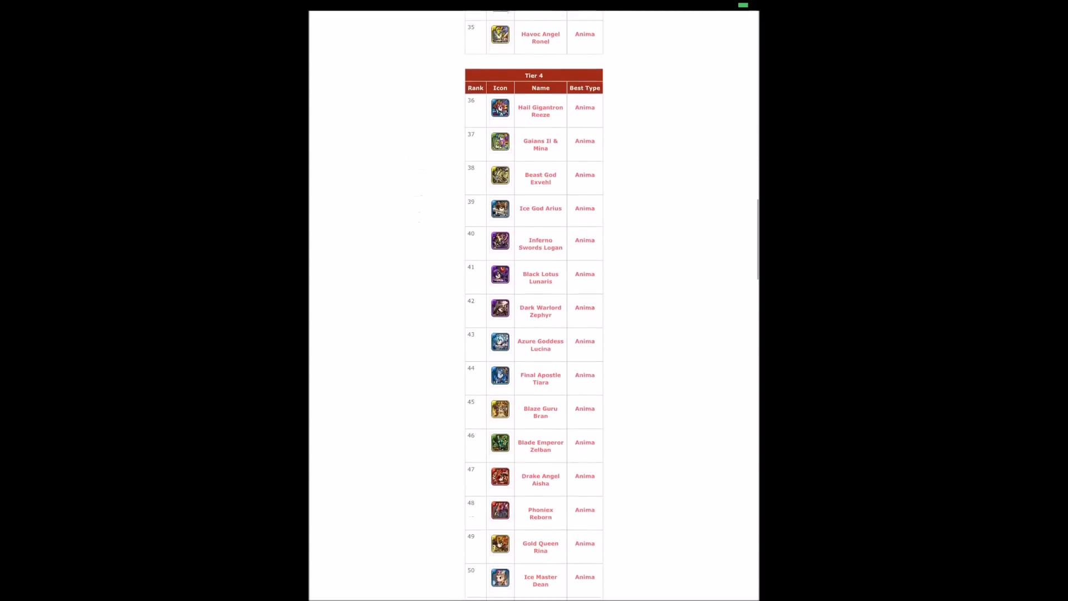
scroll("down", 3)
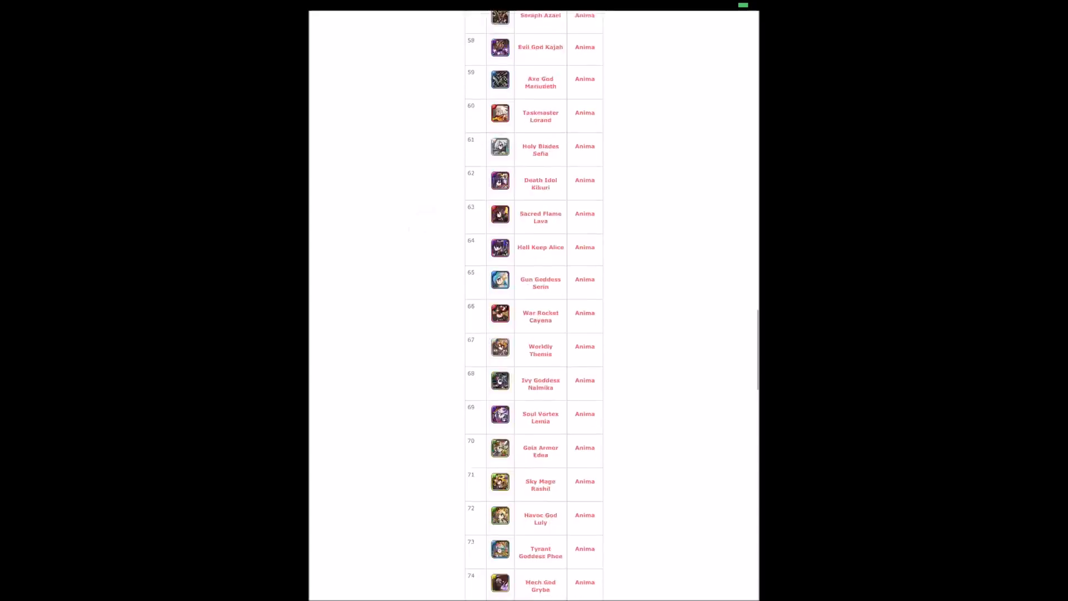
scroll("down", 3)
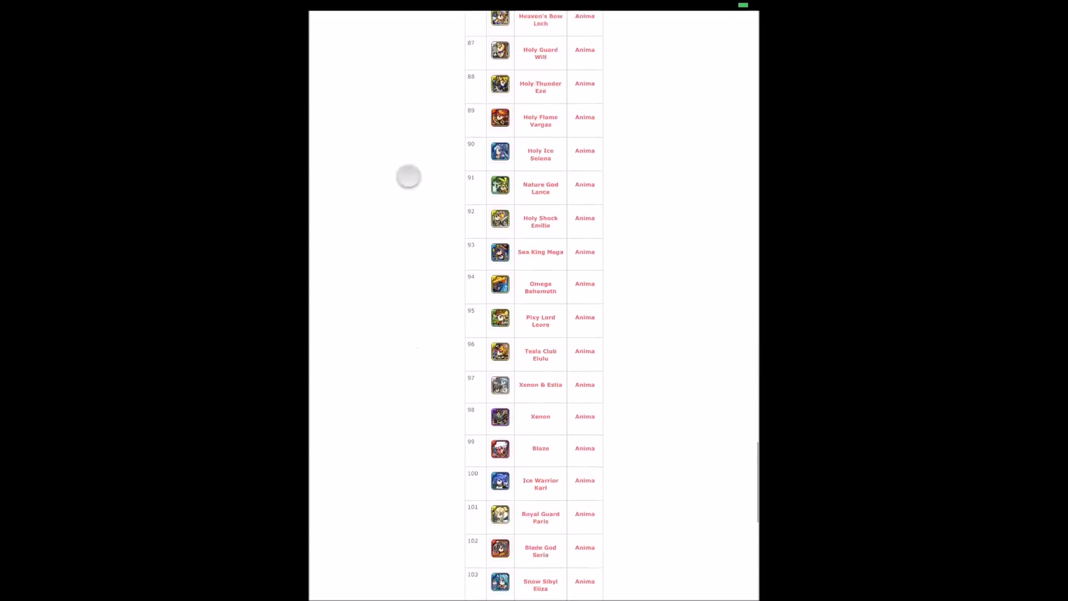
scroll("down", 3)
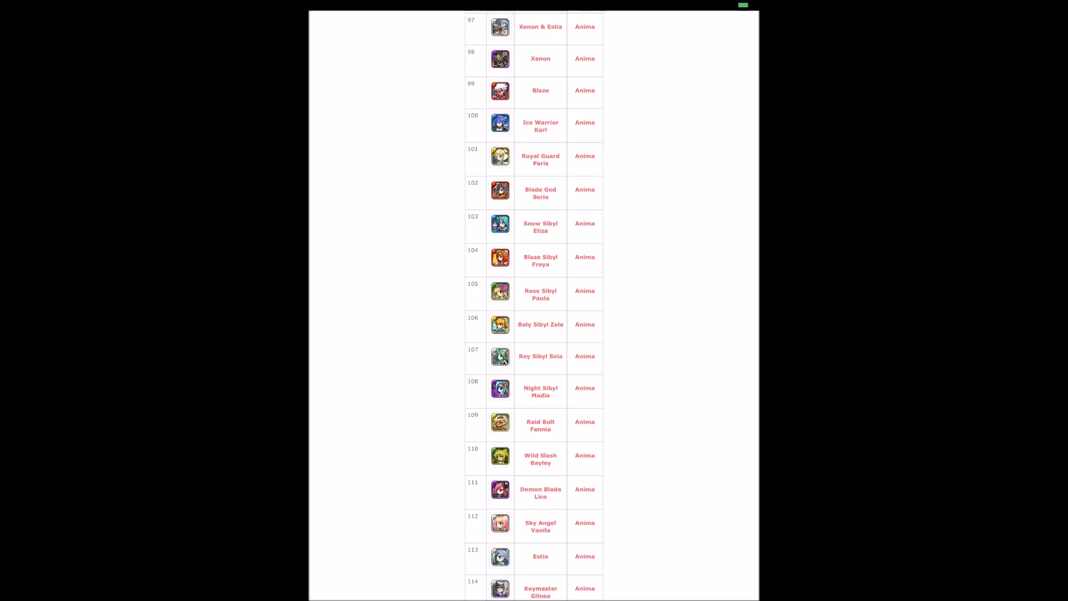
scroll("down", 3)
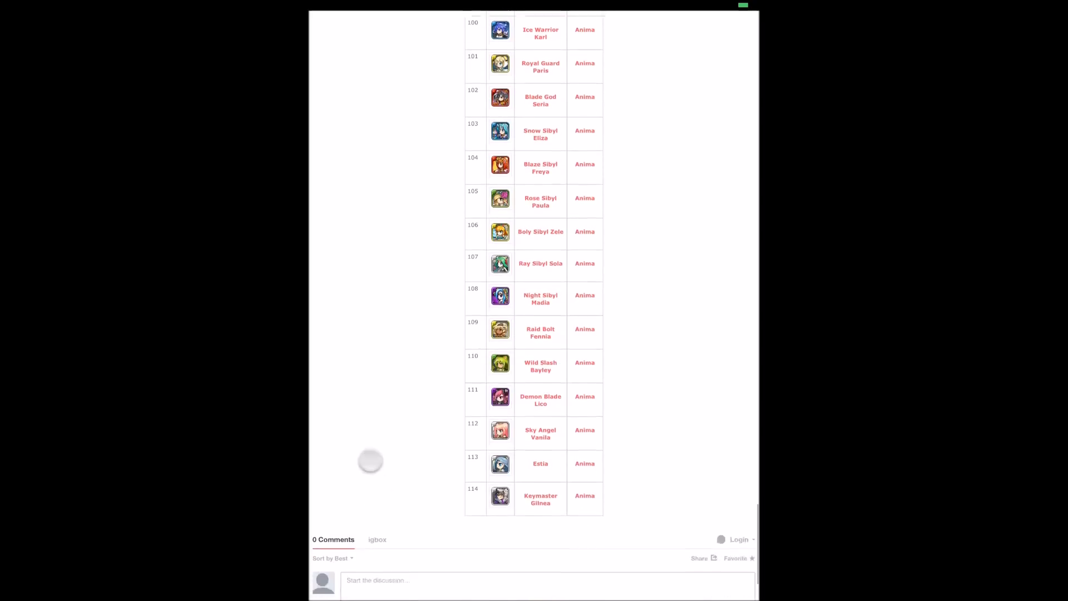
scroll("down", 3)
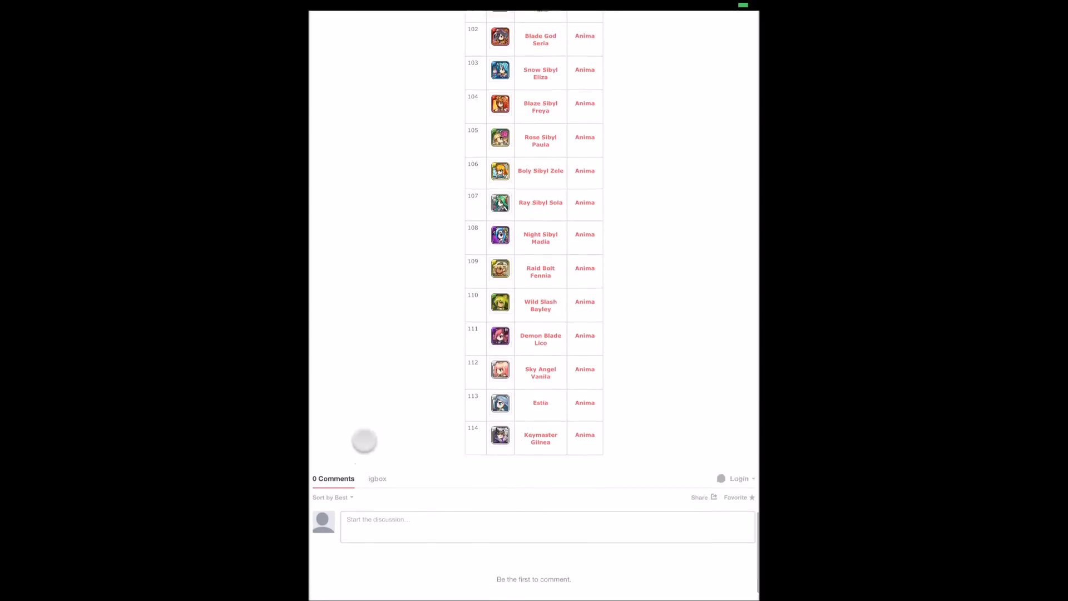
scroll("down", 3)
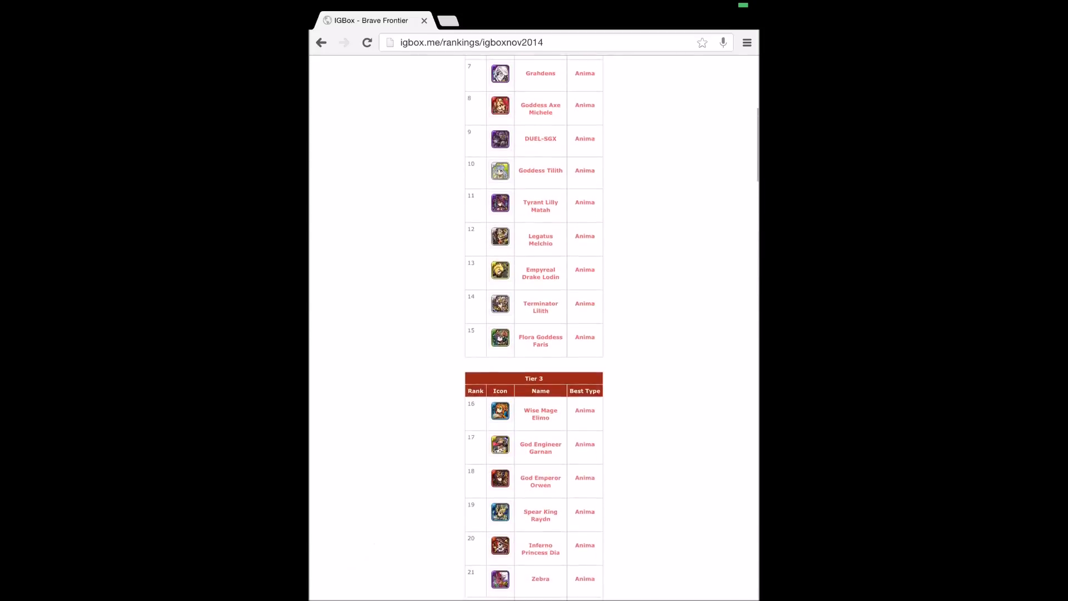
Return to the top of the November rankings and list the November, October and community ranking pages.
scroll("up", 3)
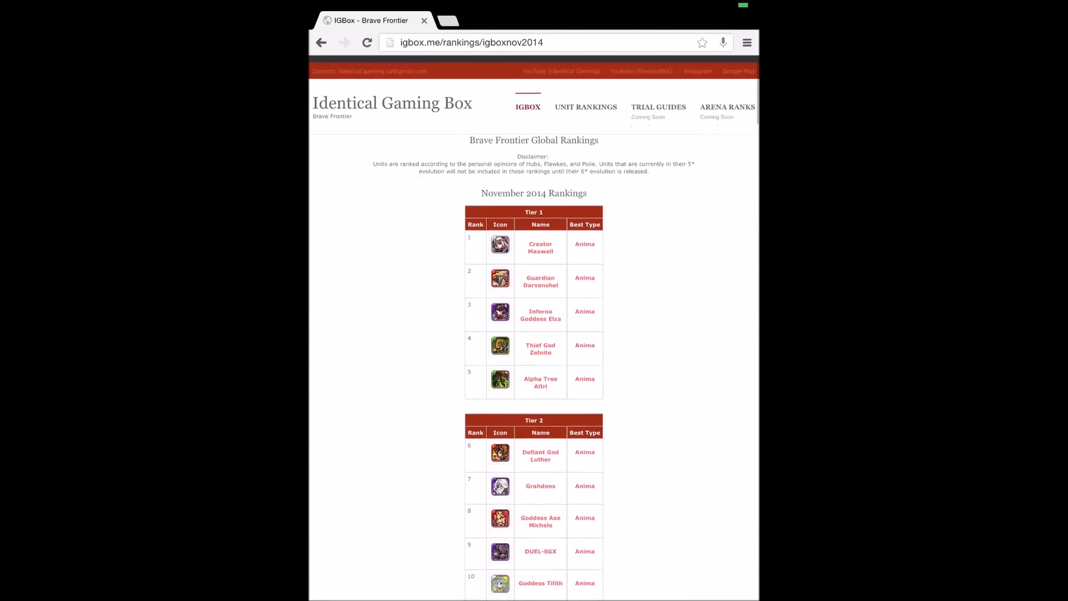
scroll("down", 3)
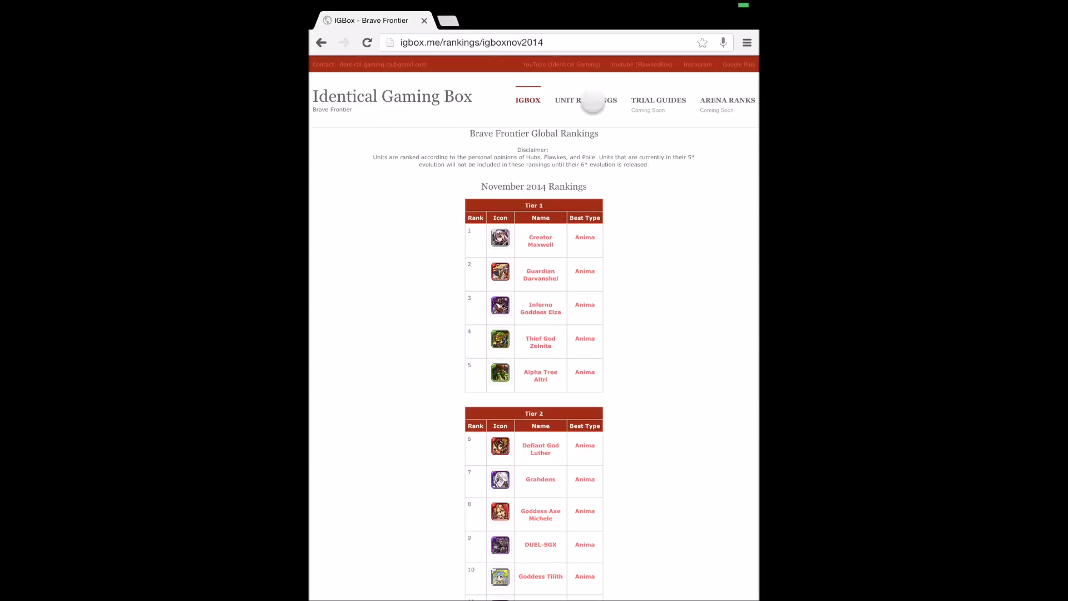
left_click(585, 100)
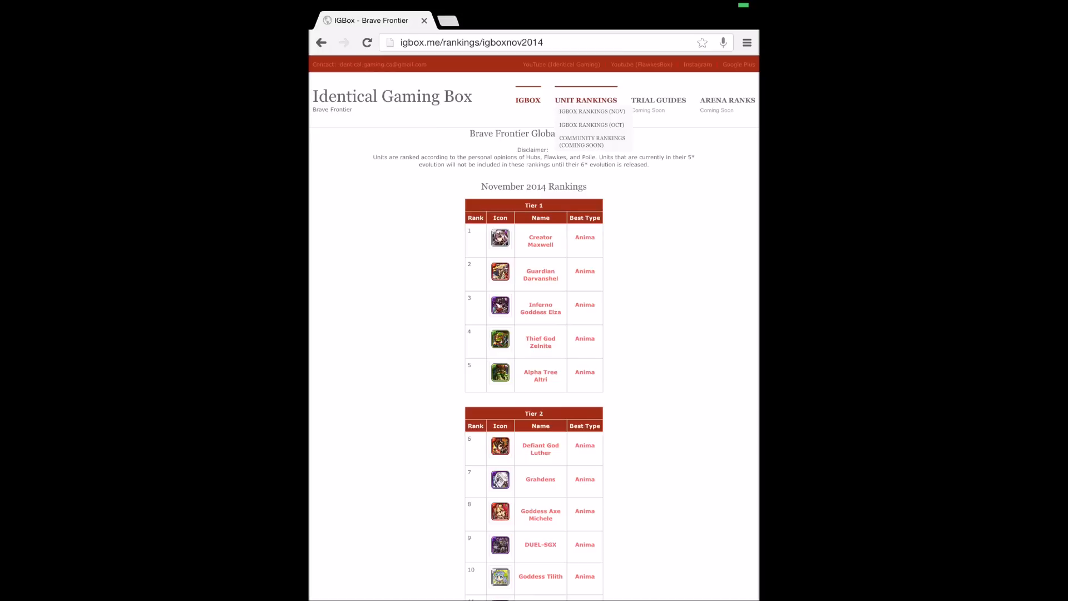